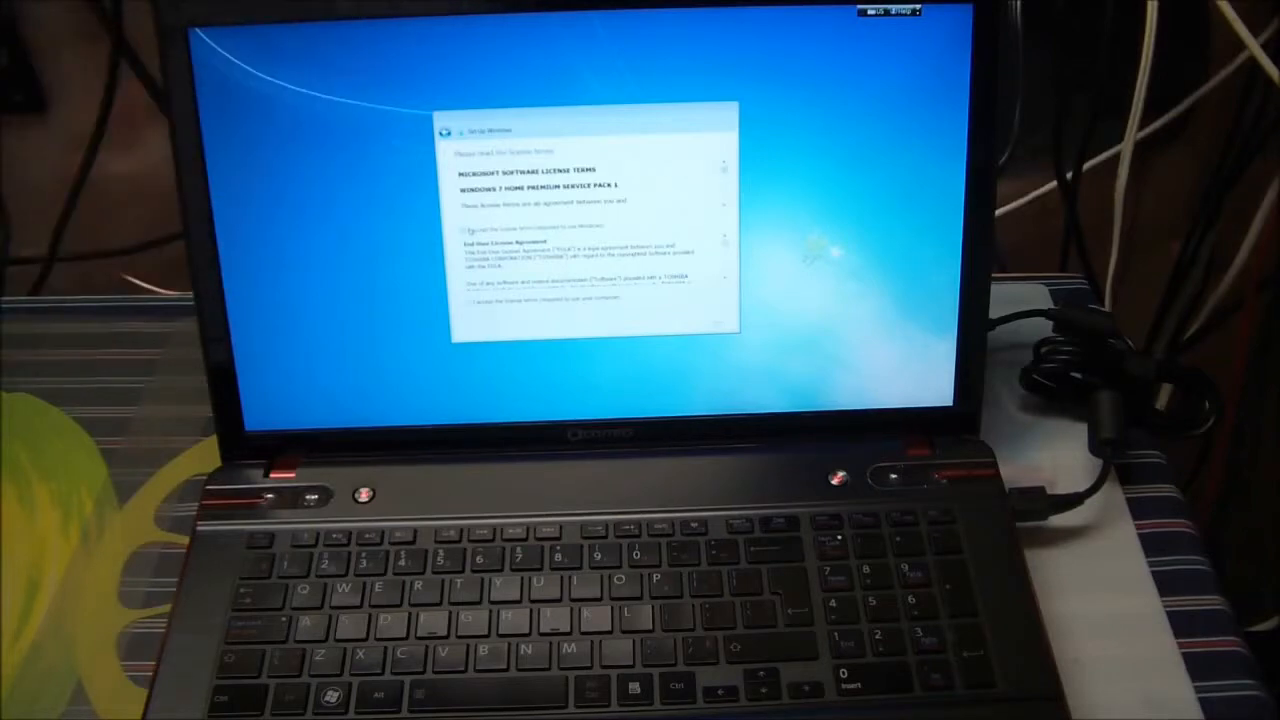
# - Check the acceptance boxes for both the Microsoft Windows and Toshiba license terms
pyautogui.click(465, 228)
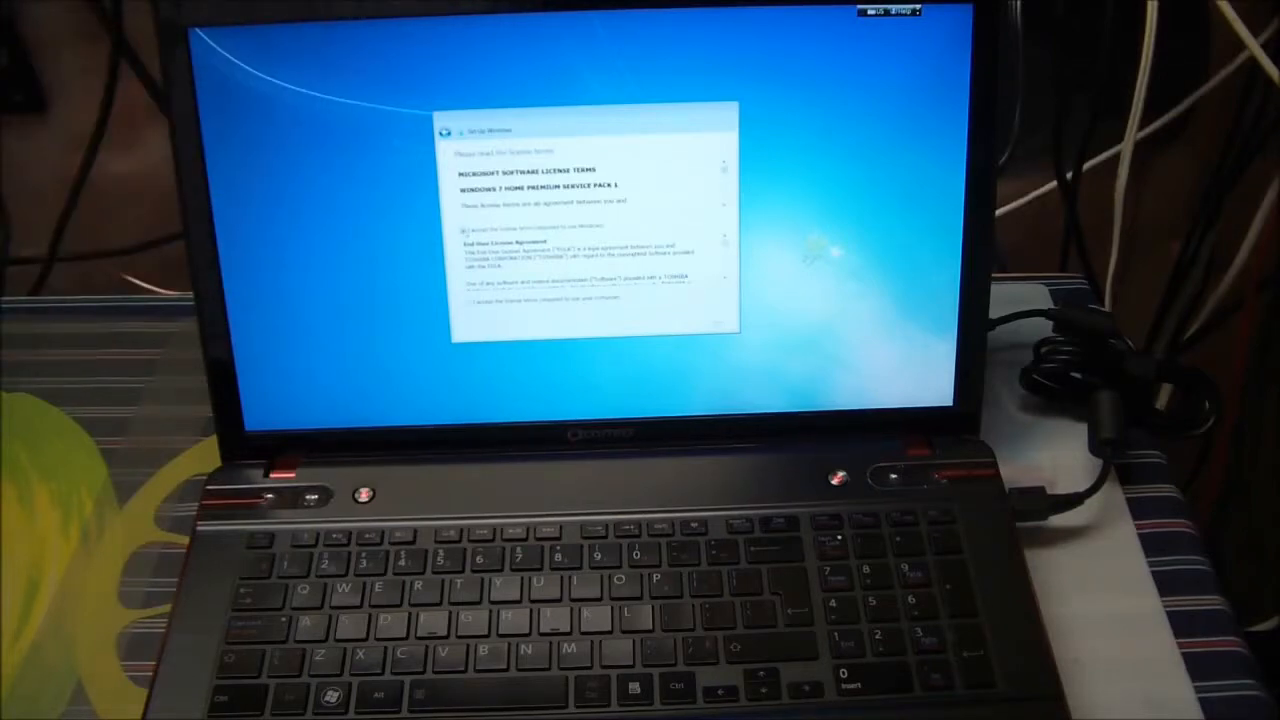
pyautogui.click(470, 303)
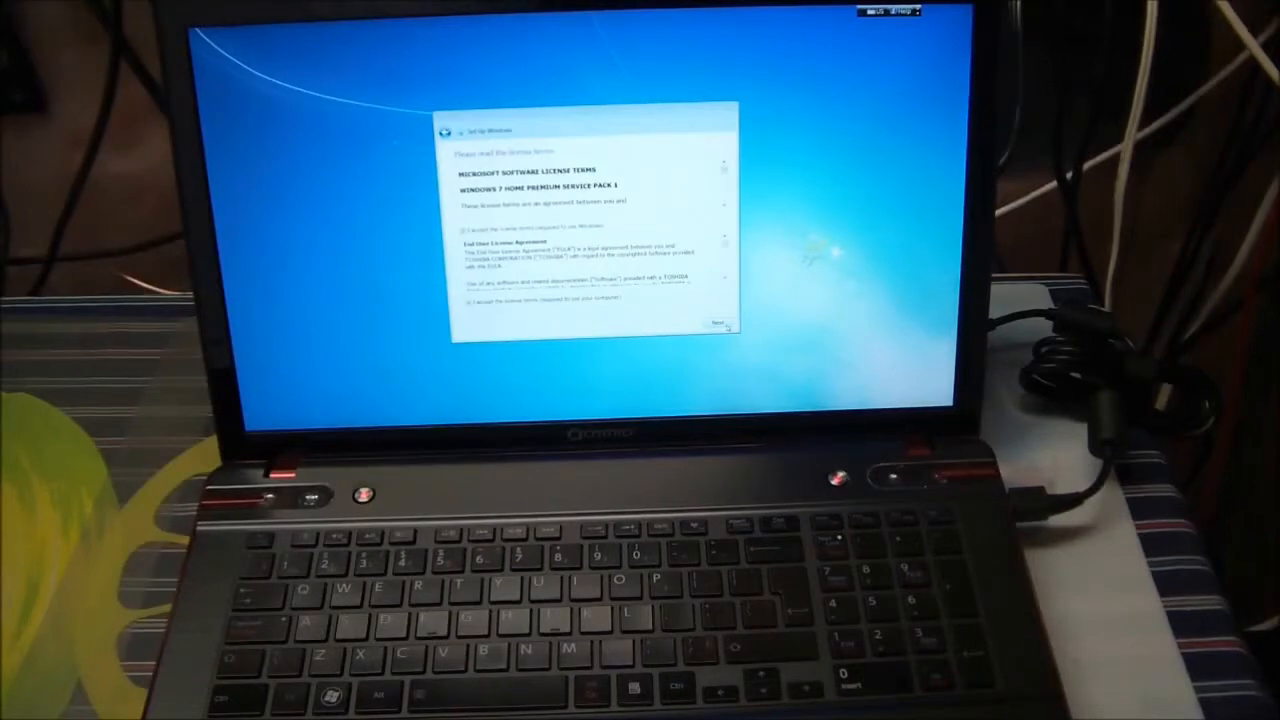
# - Continue past the accepted license terms and the default time and date settings
pyautogui.click(719, 322)
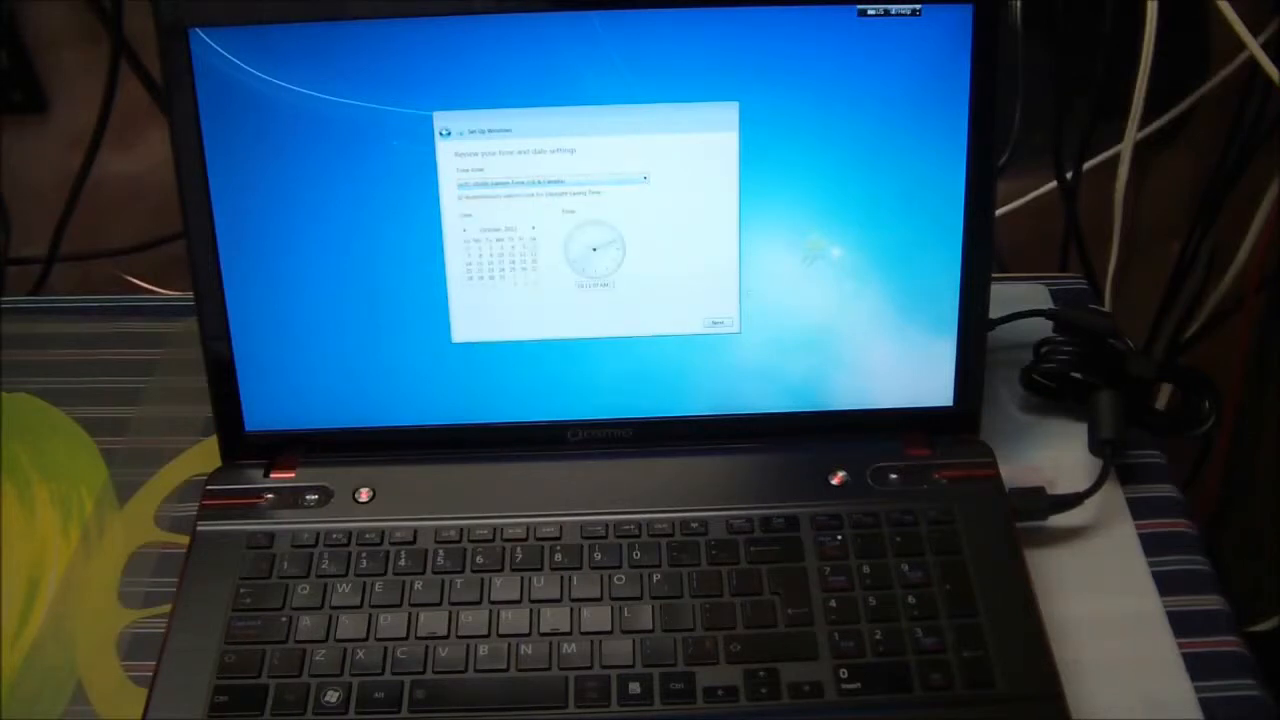
pyautogui.click(717, 322)
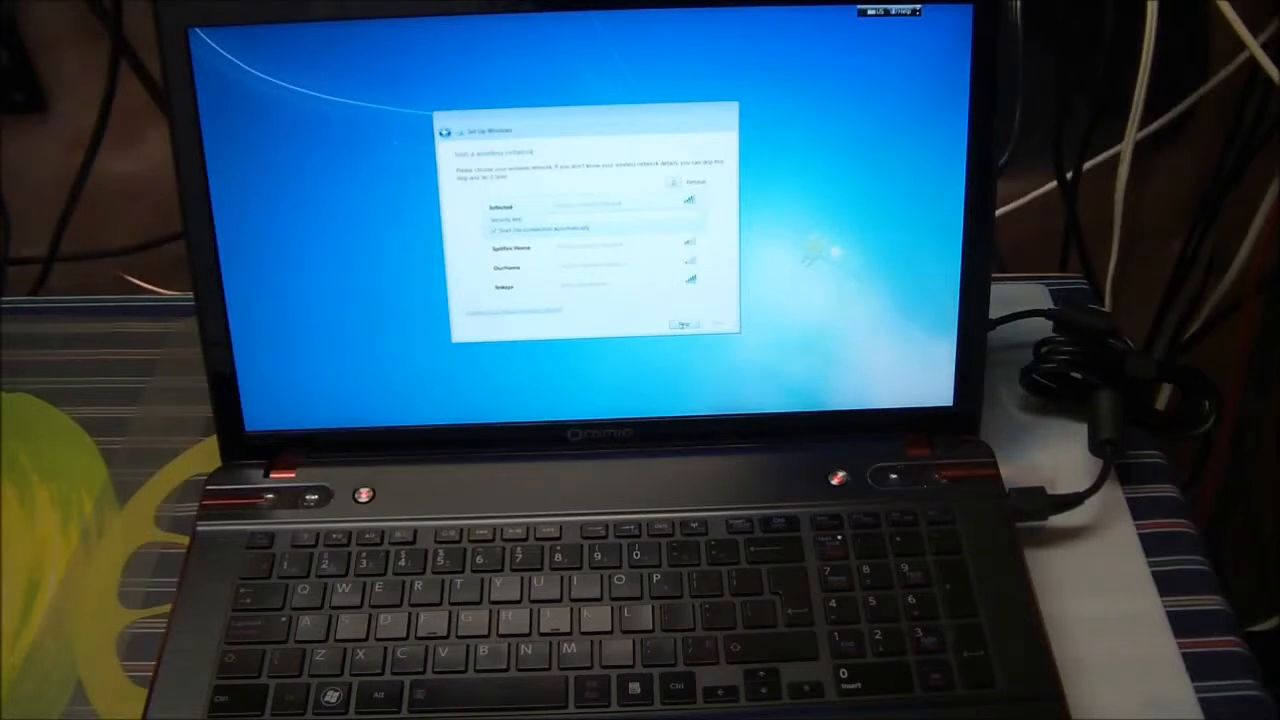
# - Skip joining a wireless network and let setup finish
pyautogui.click(685, 326)
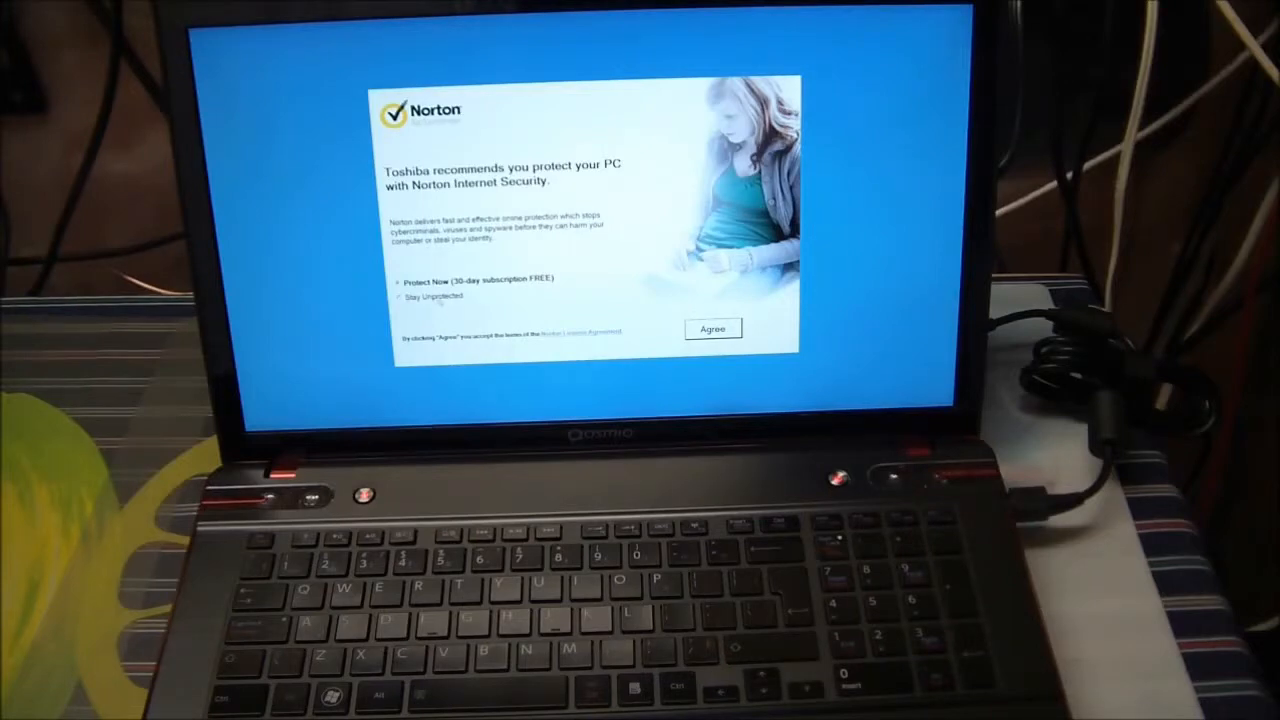
# - Agree to the Norton Internet Security terms, then open the Start menu once the desktop appears
pyautogui.click(400, 296)
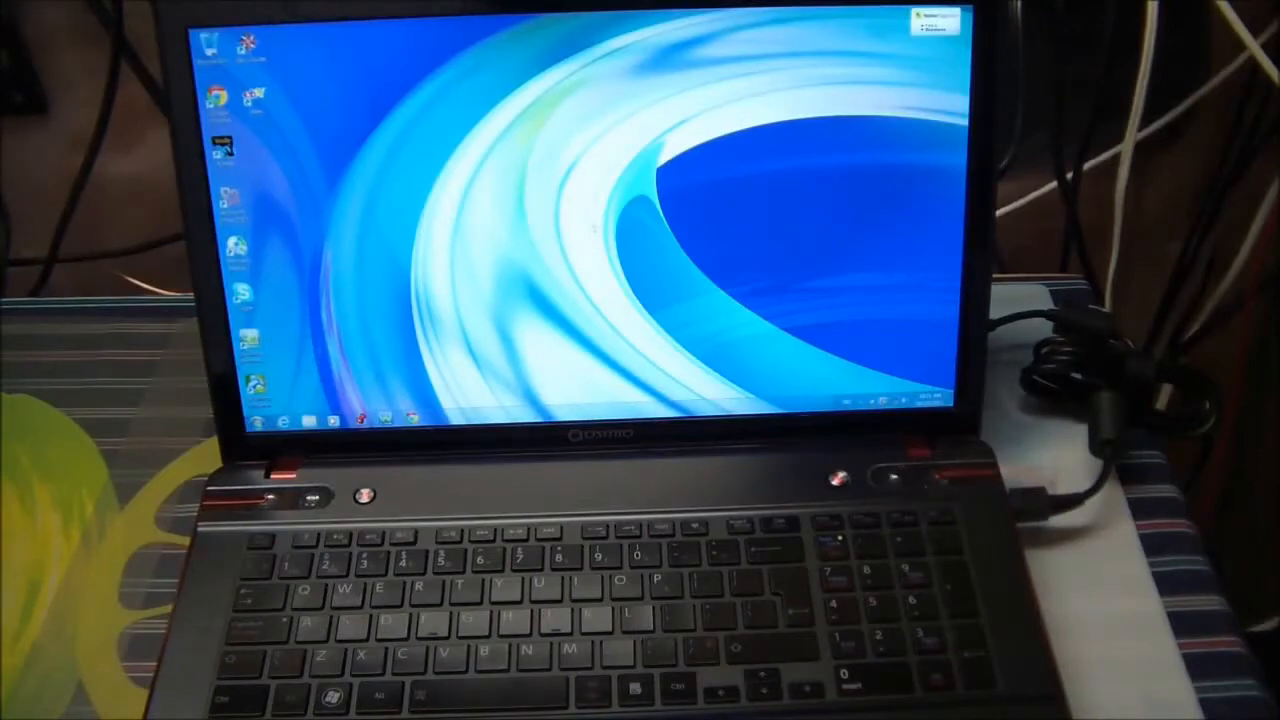
pyautogui.click(267, 419)
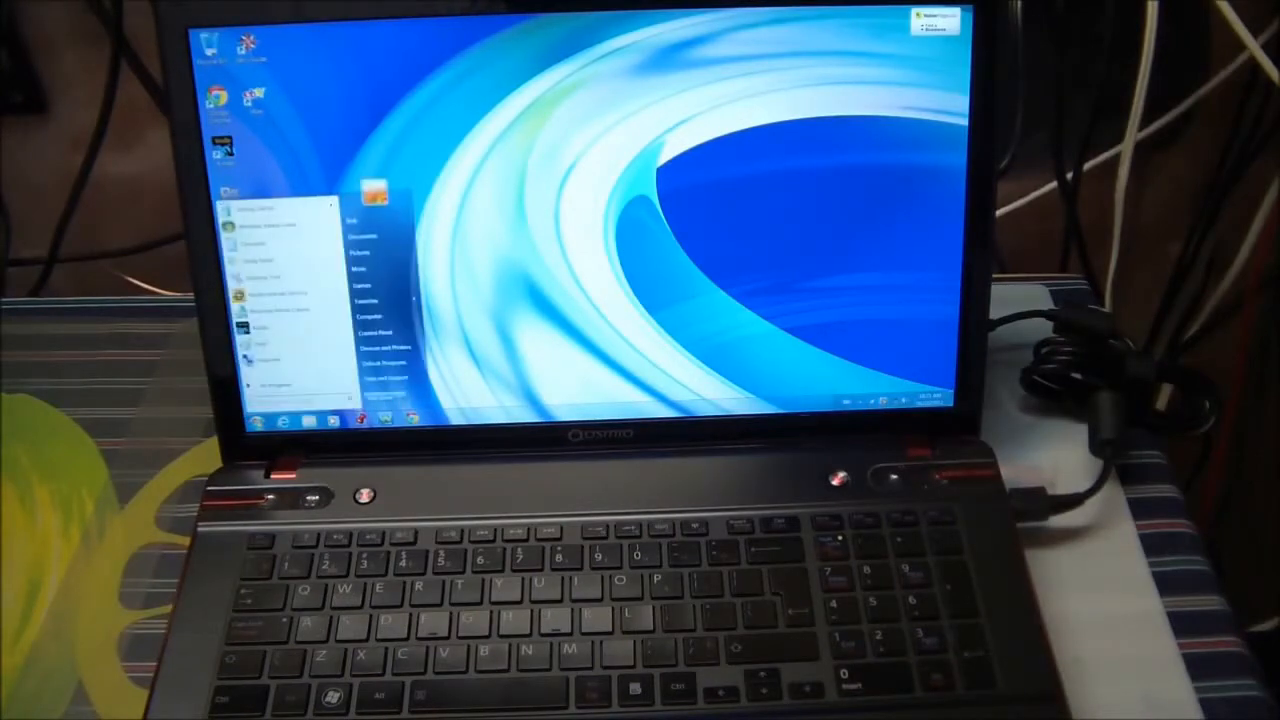